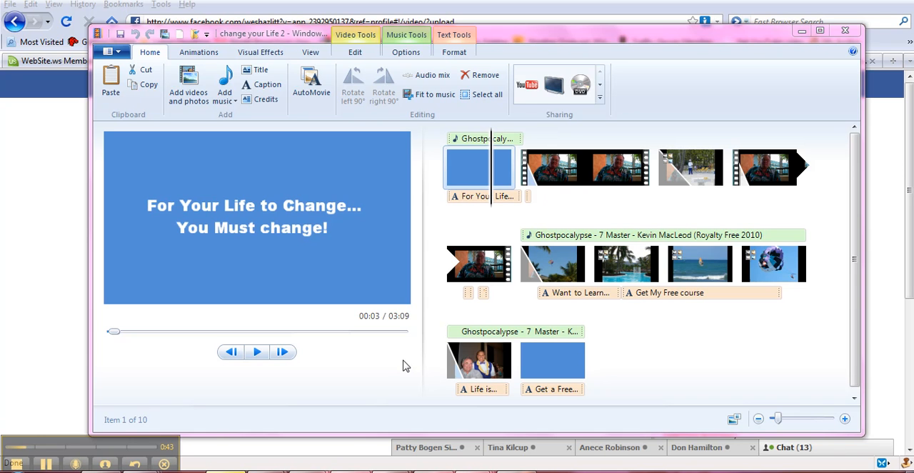
mouse_move(549, 98)
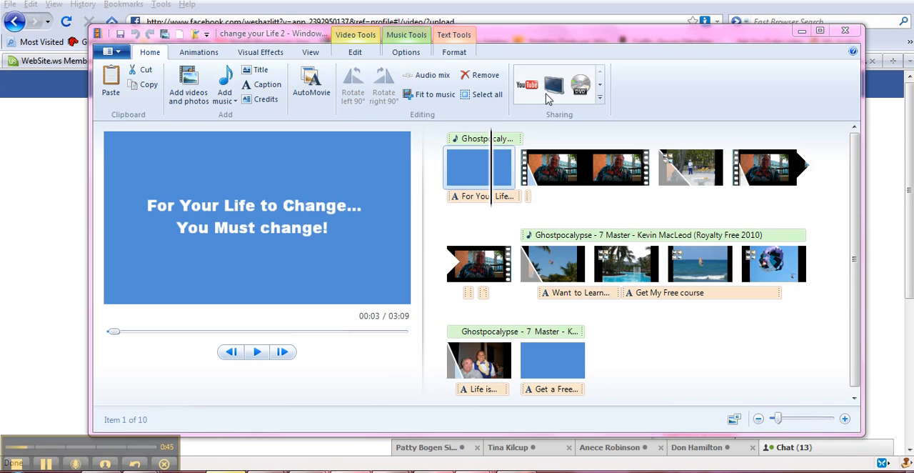
mouse_move(557, 97)
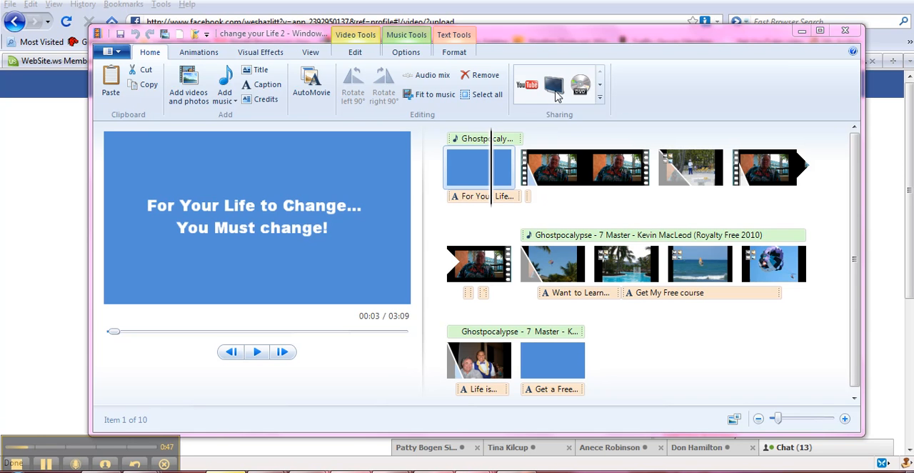
mouse_move(602, 91)
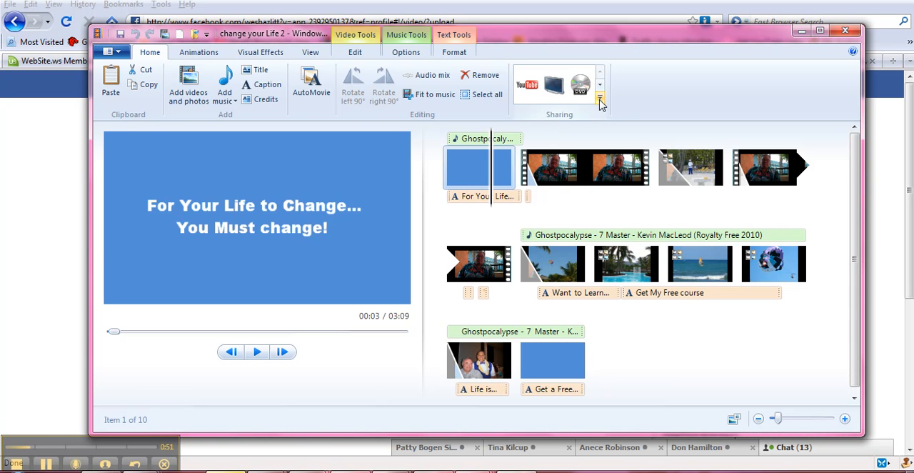
mouse_move(554, 84)
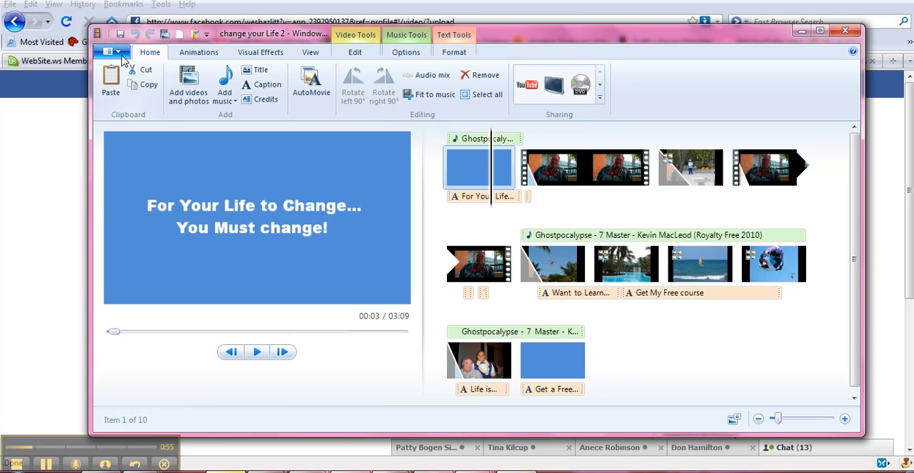
Step: Choose Save movie with the High-definition (720p) preset from the application menu
click(112, 51)
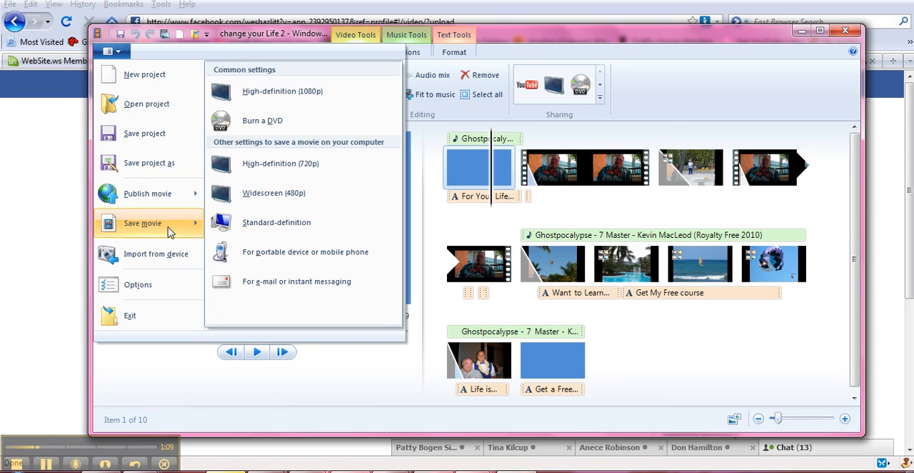
mouse_move(277, 223)
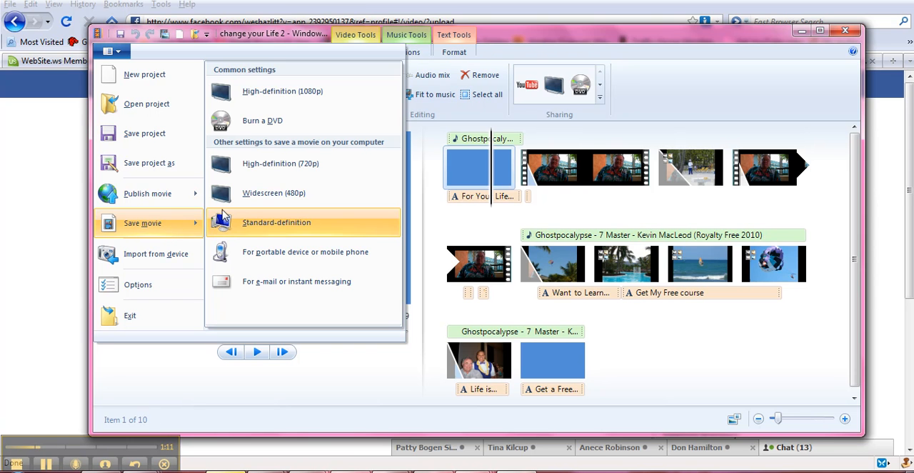
mouse_move(280, 163)
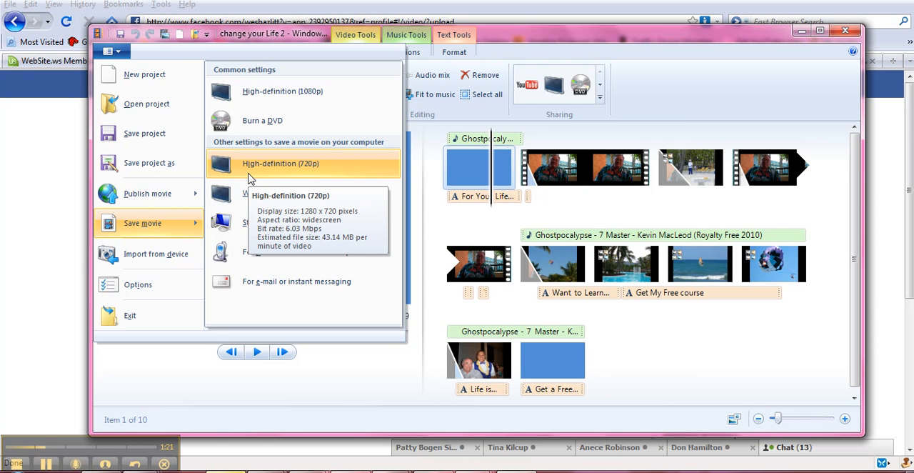
click(280, 163)
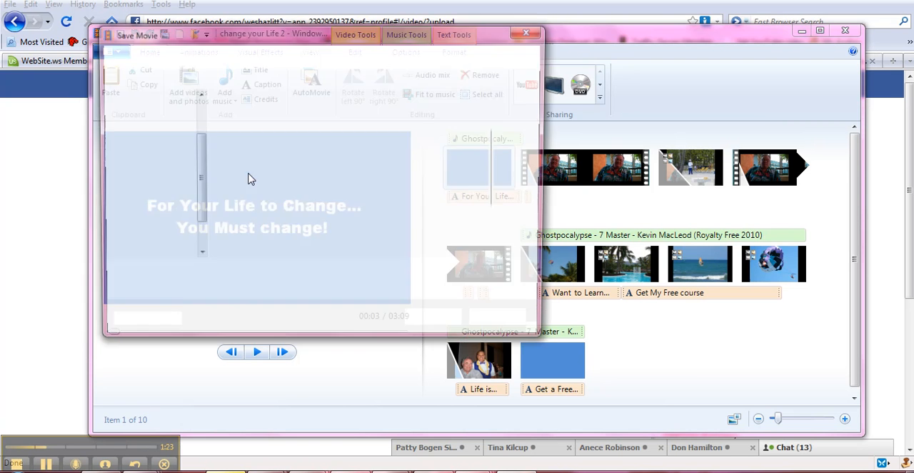
Step: Cancel the Save Movie dialog and return to the project timeline
click(136, 34)
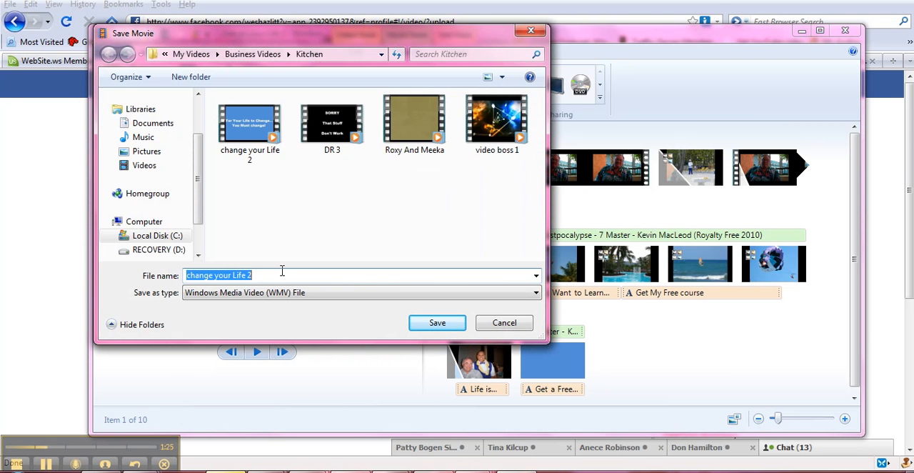
mouse_move(263, 249)
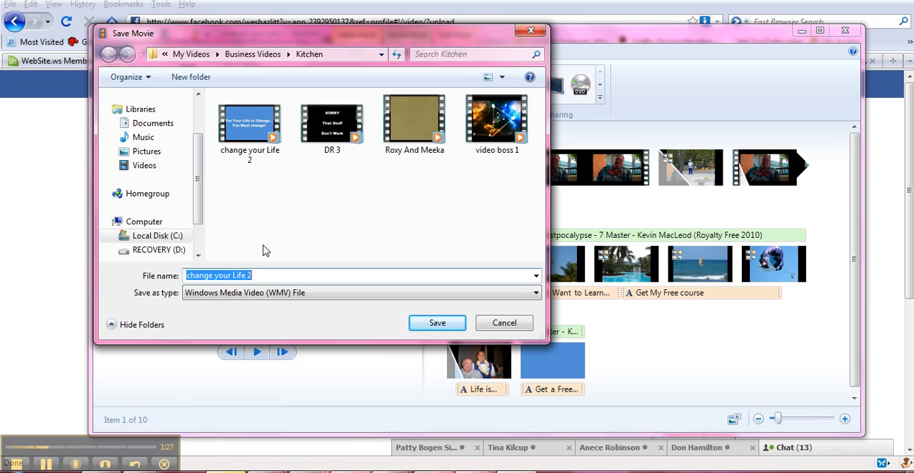
mouse_move(303, 227)
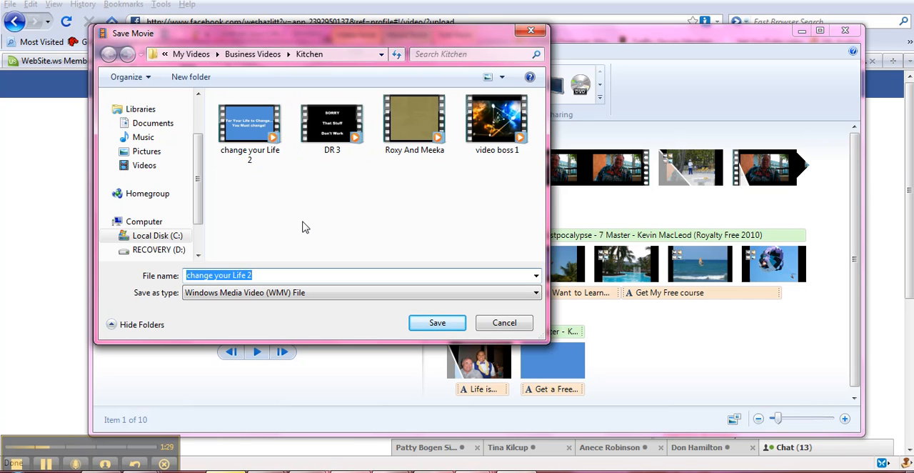
mouse_move(285, 214)
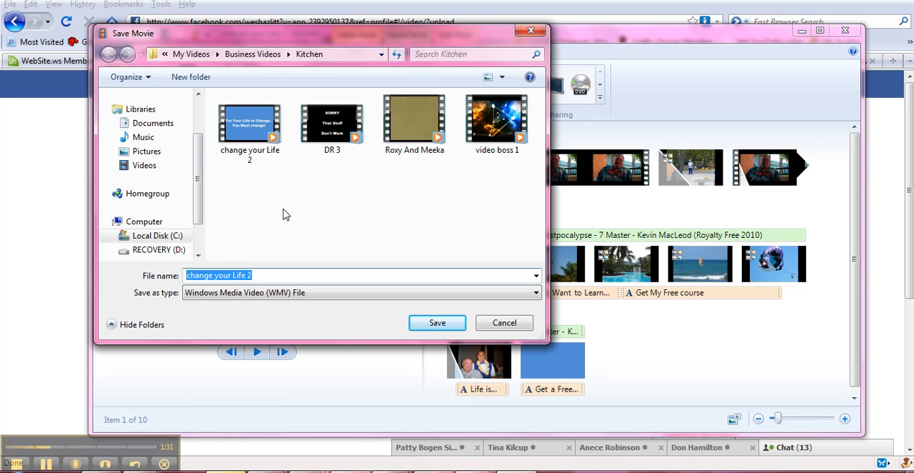
mouse_move(386, 327)
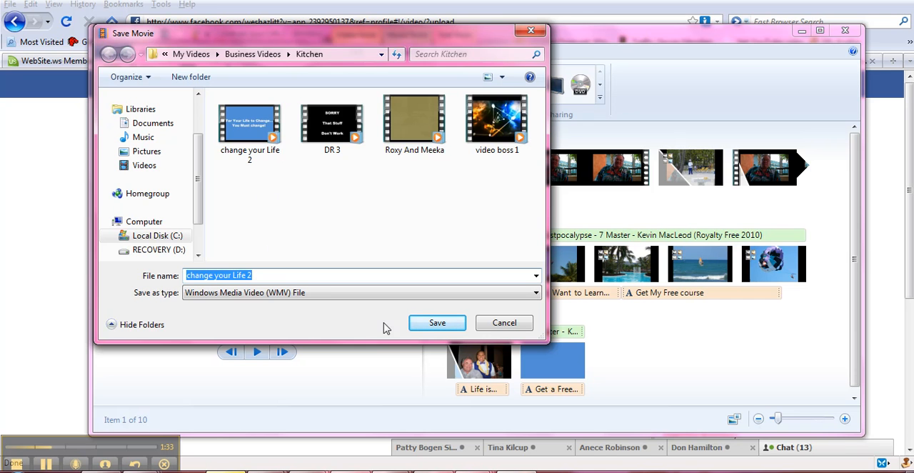
mouse_move(504, 323)
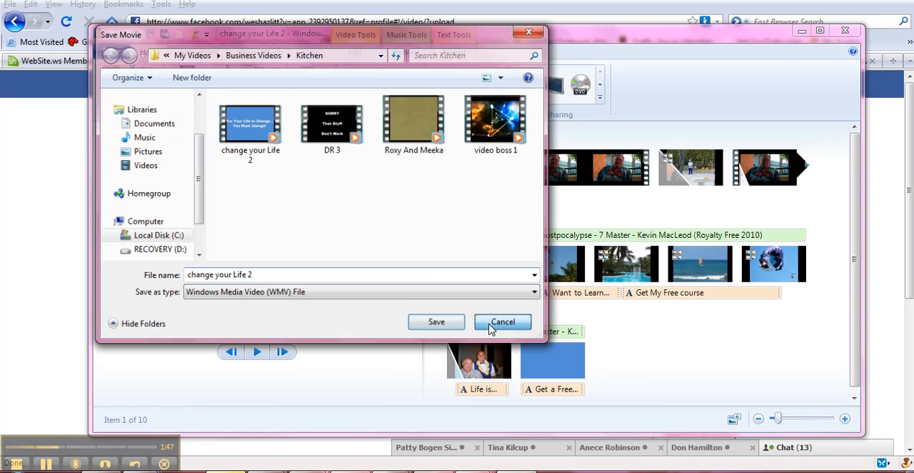
click(503, 321)
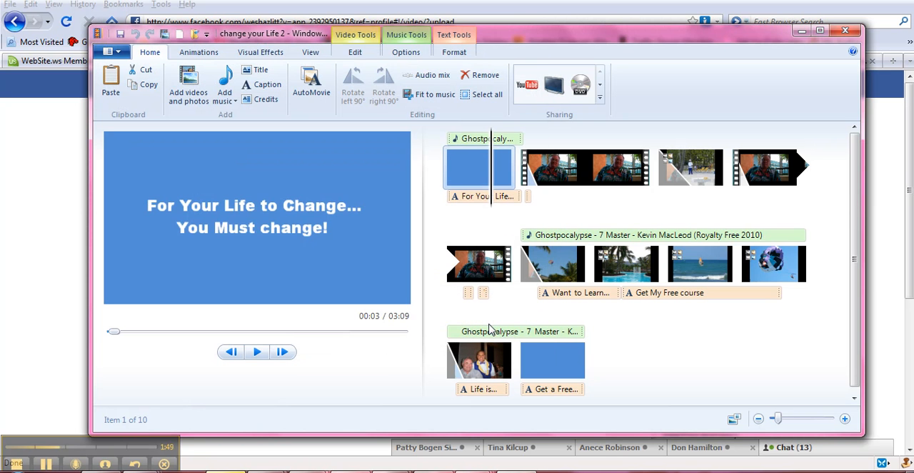
mouse_move(550, 141)
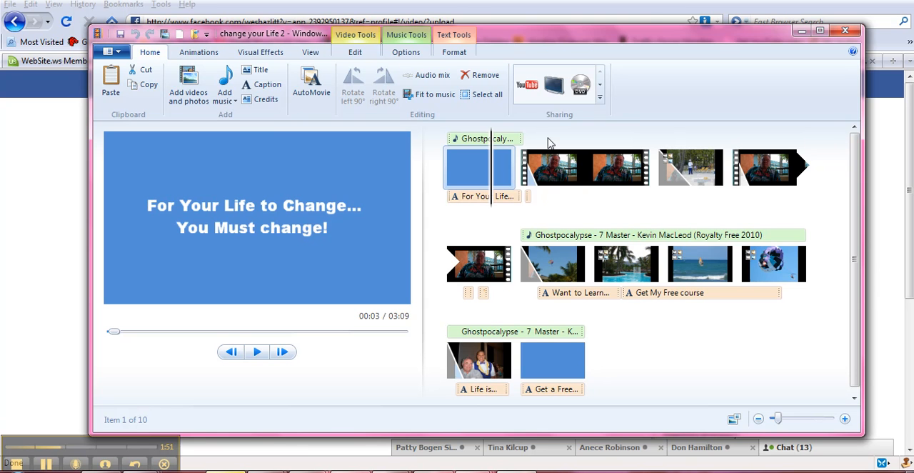
mouse_move(527, 85)
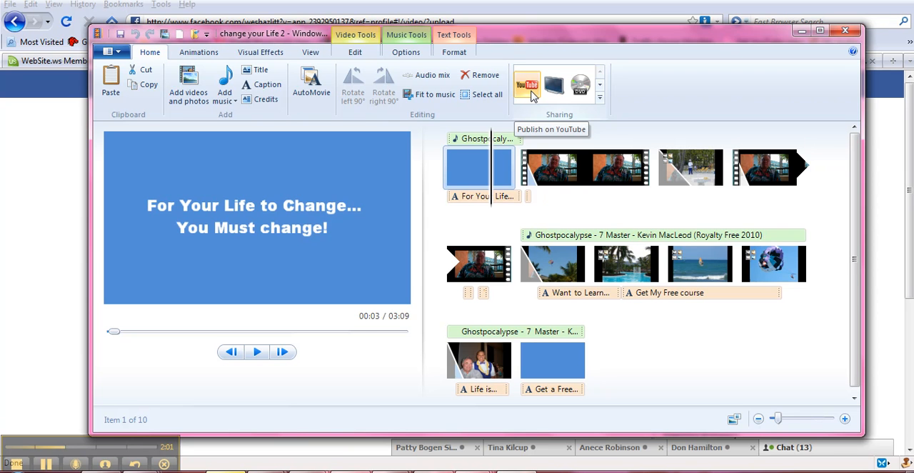
mouse_move(270, 381)
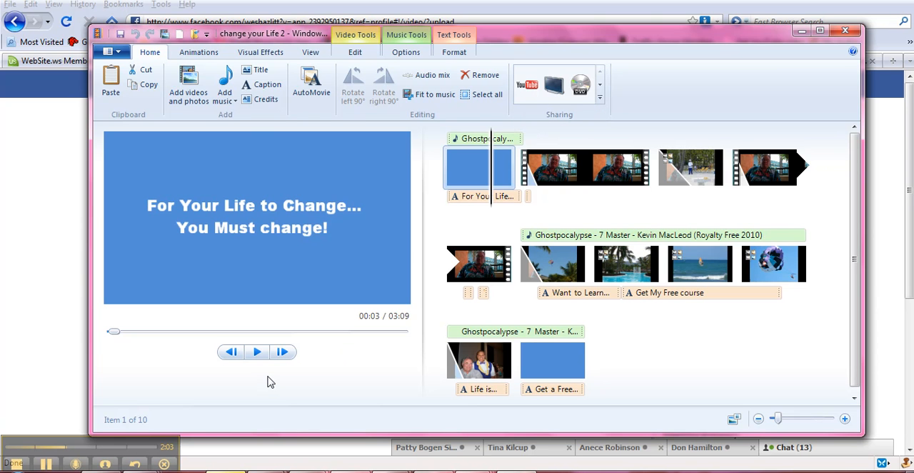